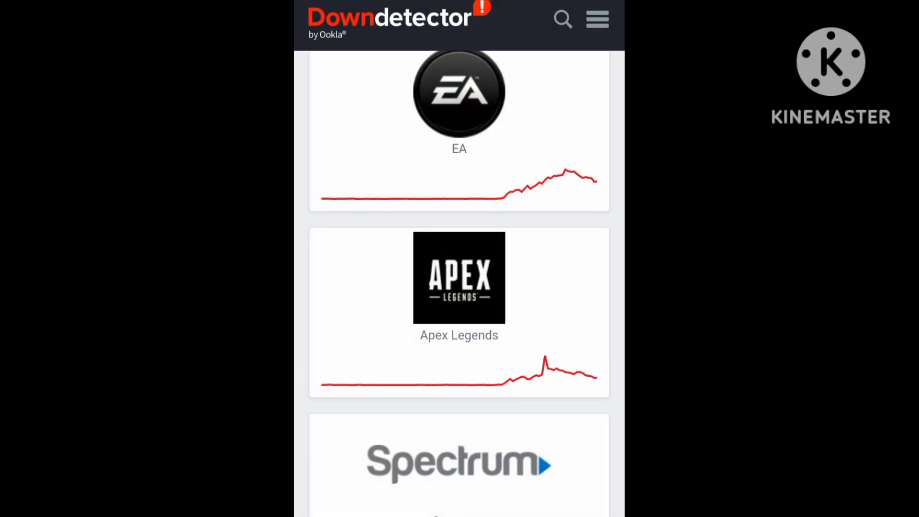
Open Downdetector's EA page and review the 24-hour spike and 82% server connection reports.
{"action": "scroll", "scroll_direction": "up", "scroll_amount": 3}
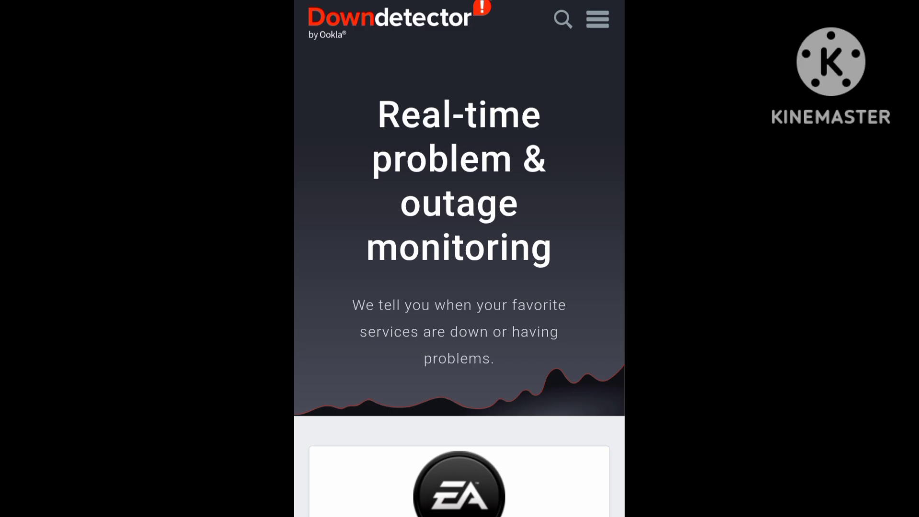
{"action": "scroll", "scroll_direction": "down", "scroll_amount": 3}
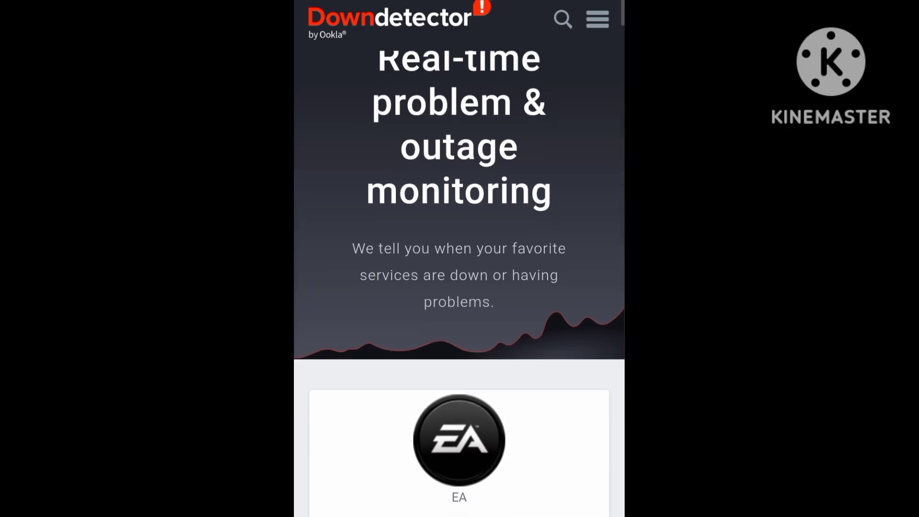
{"action": "scroll", "scroll_direction": "down", "scroll_amount": 3}
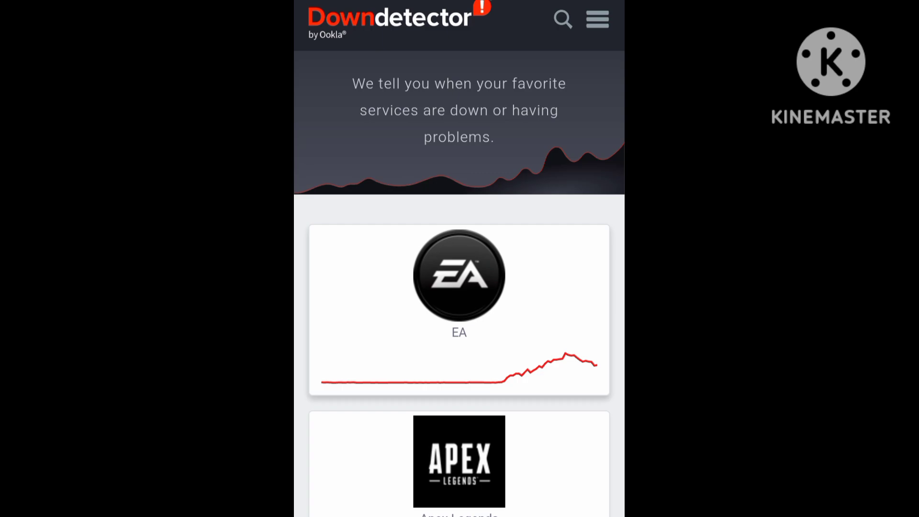
{"action": "left_click", "coordinate": [459, 276]}
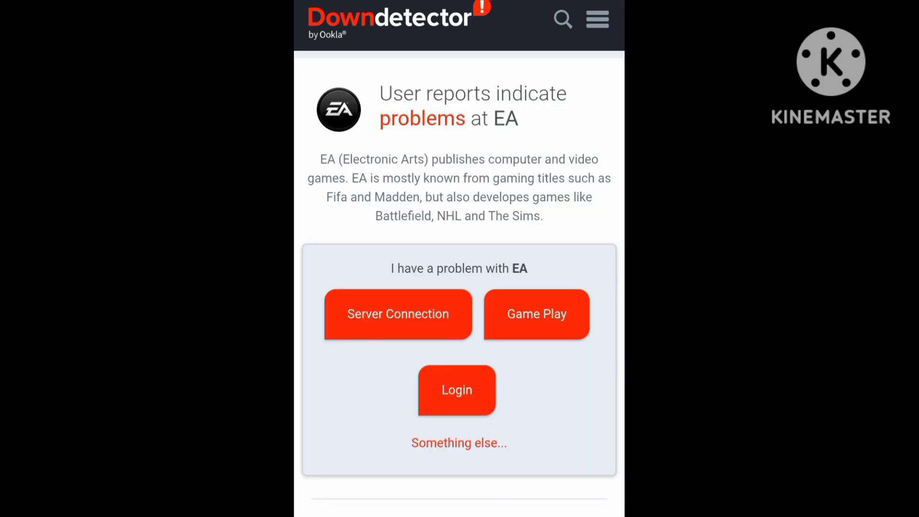
{"action": "scroll", "scroll_direction": "down", "scroll_amount": 3}
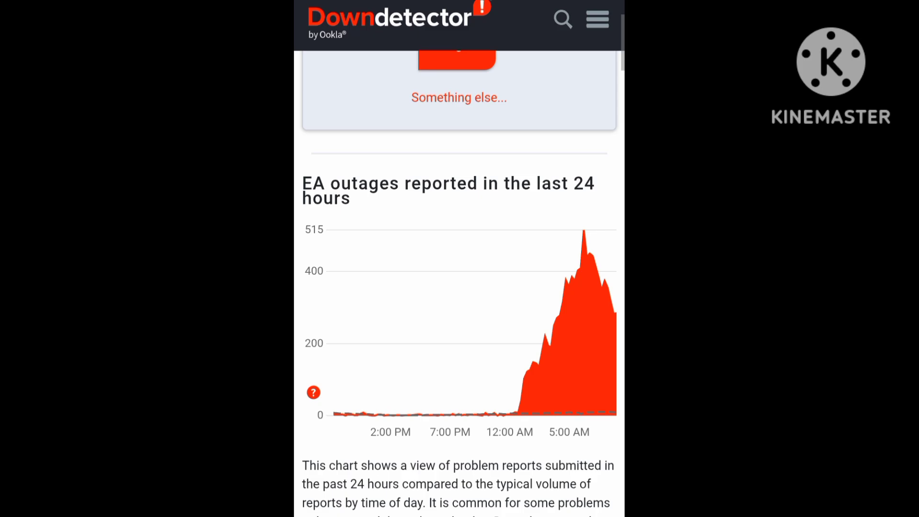
{"action": "scroll", "scroll_direction": "down", "scroll_amount": 3}
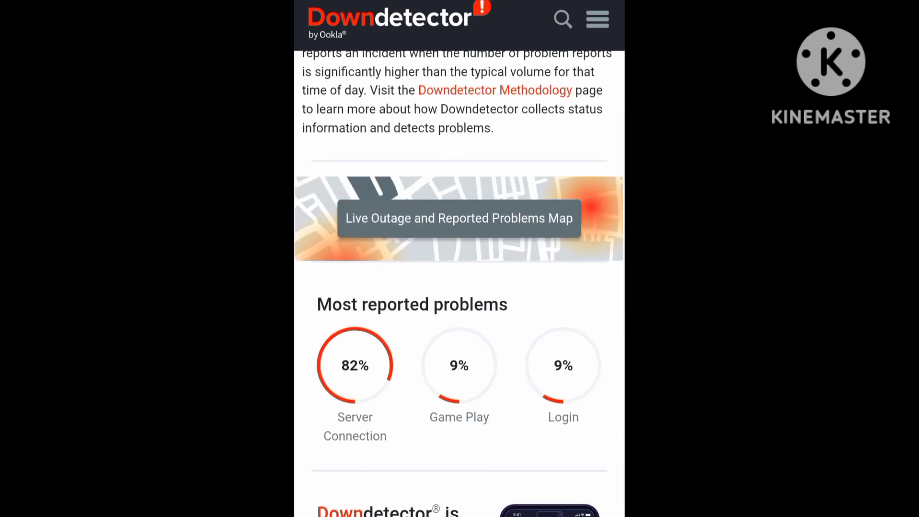
{"action": "scroll", "scroll_direction": "up", "scroll_amount": 3}
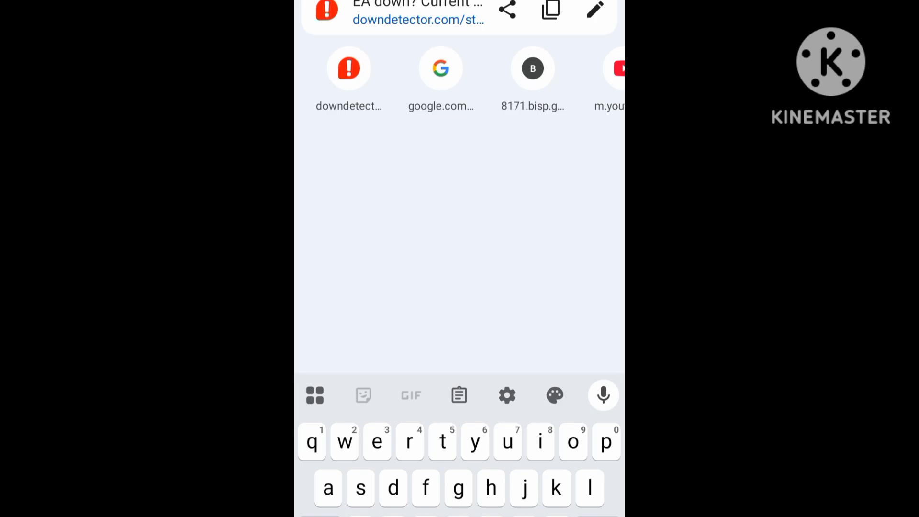
{"action": "type", "text": "EA"}
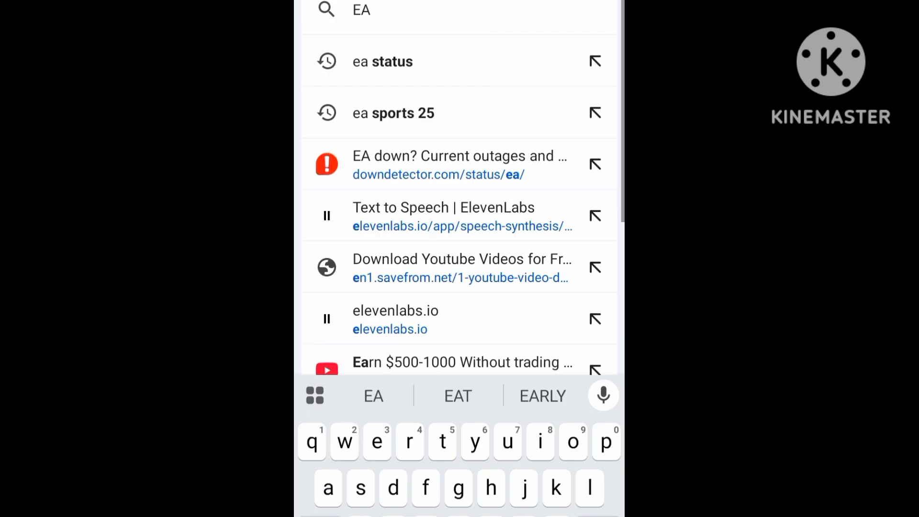
{"action": "left_click", "coordinate": [458, 164]}
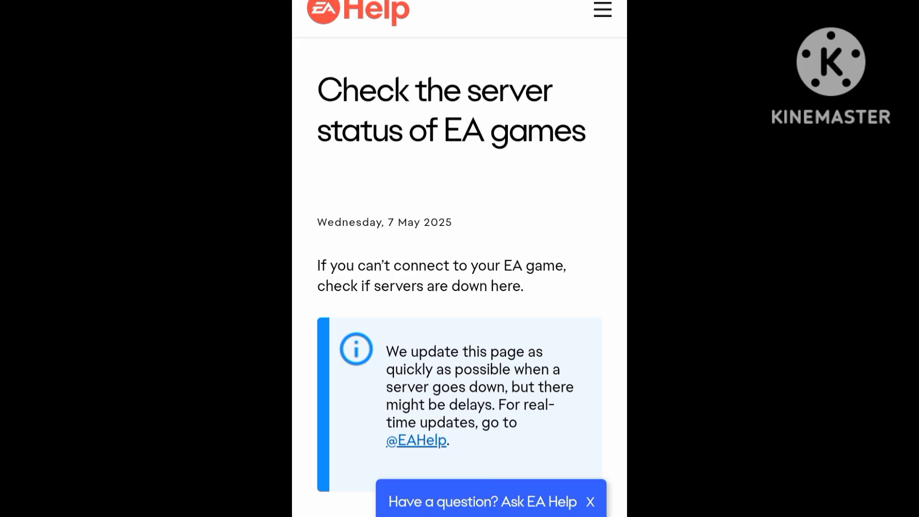
{"action": "scroll", "scroll_direction": "down", "scroll_amount": 3}
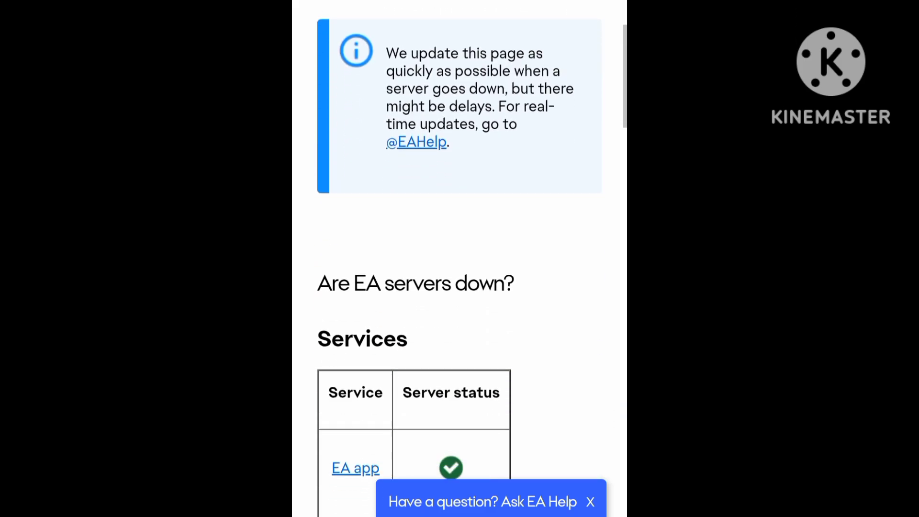
{"action": "scroll", "scroll_direction": "down", "scroll_amount": 3}
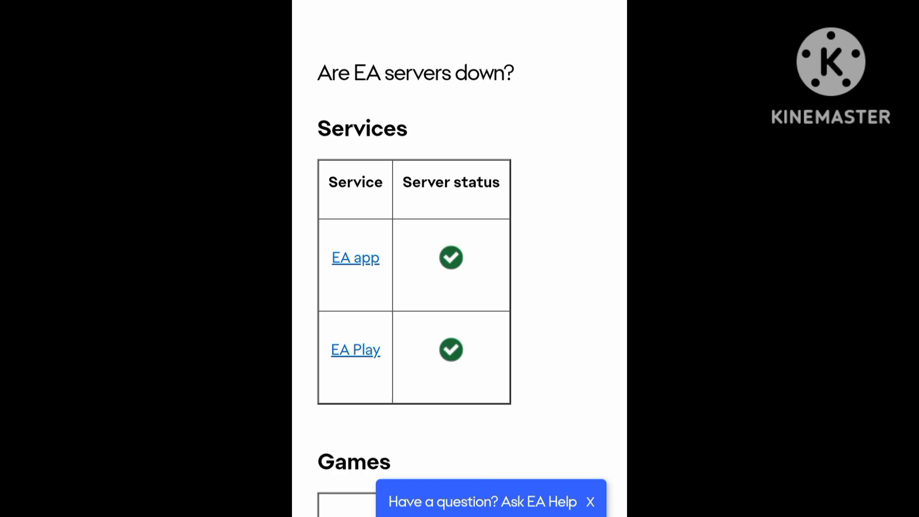
{"action": "scroll", "scroll_direction": "down", "scroll_amount": 3}
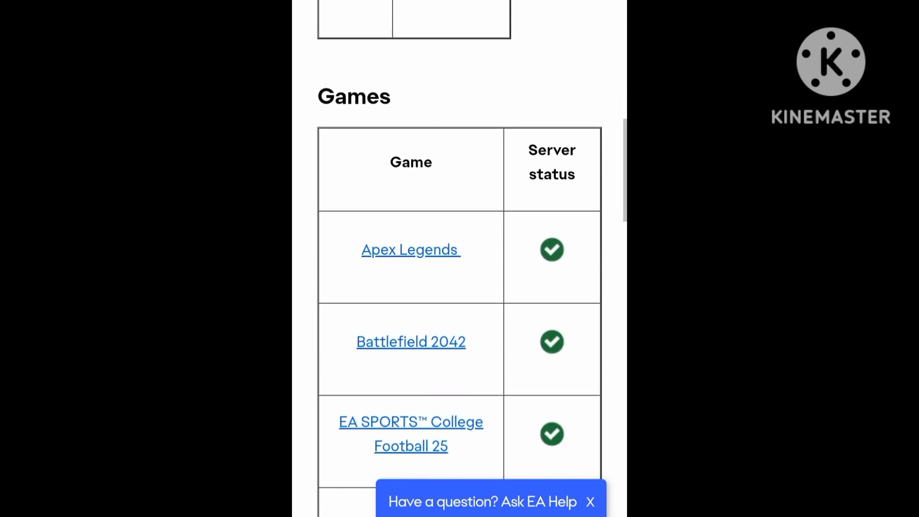
{"action": "scroll", "scroll_direction": "down", "scroll_amount": 3}
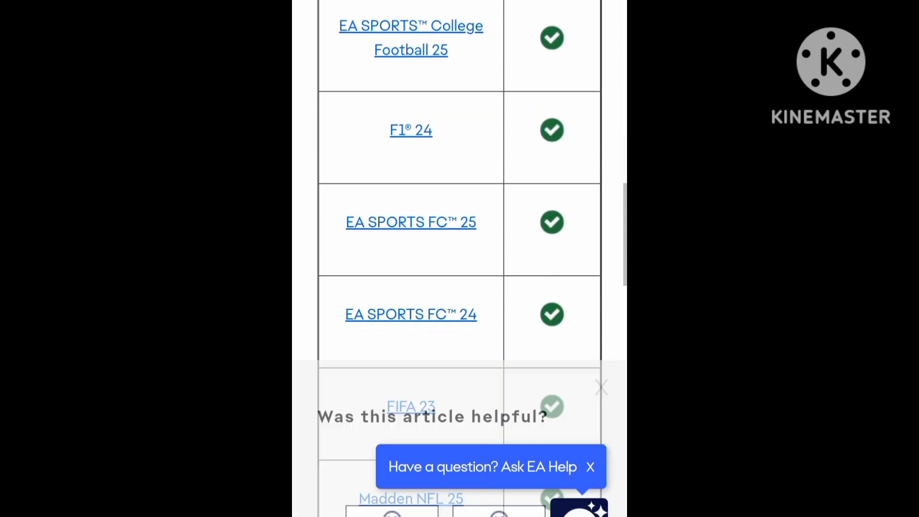
{"action": "scroll", "scroll_direction": "down", "scroll_amount": 3}
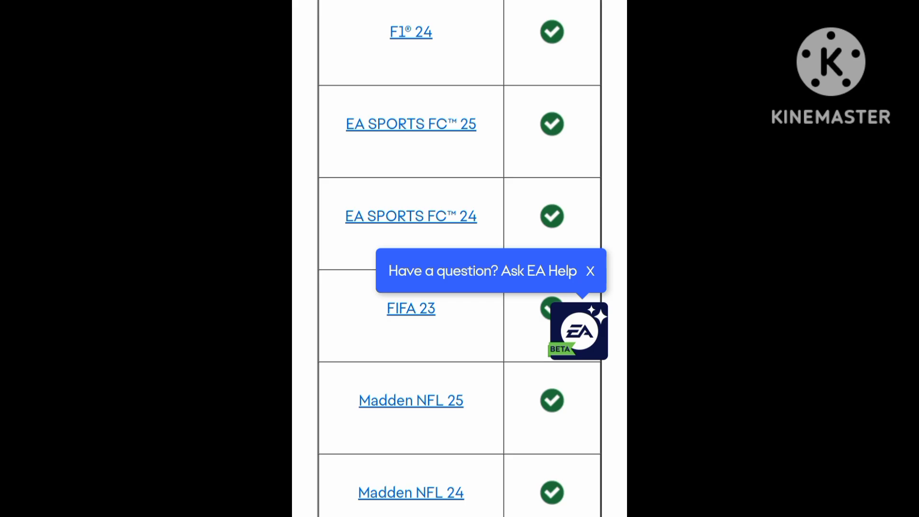